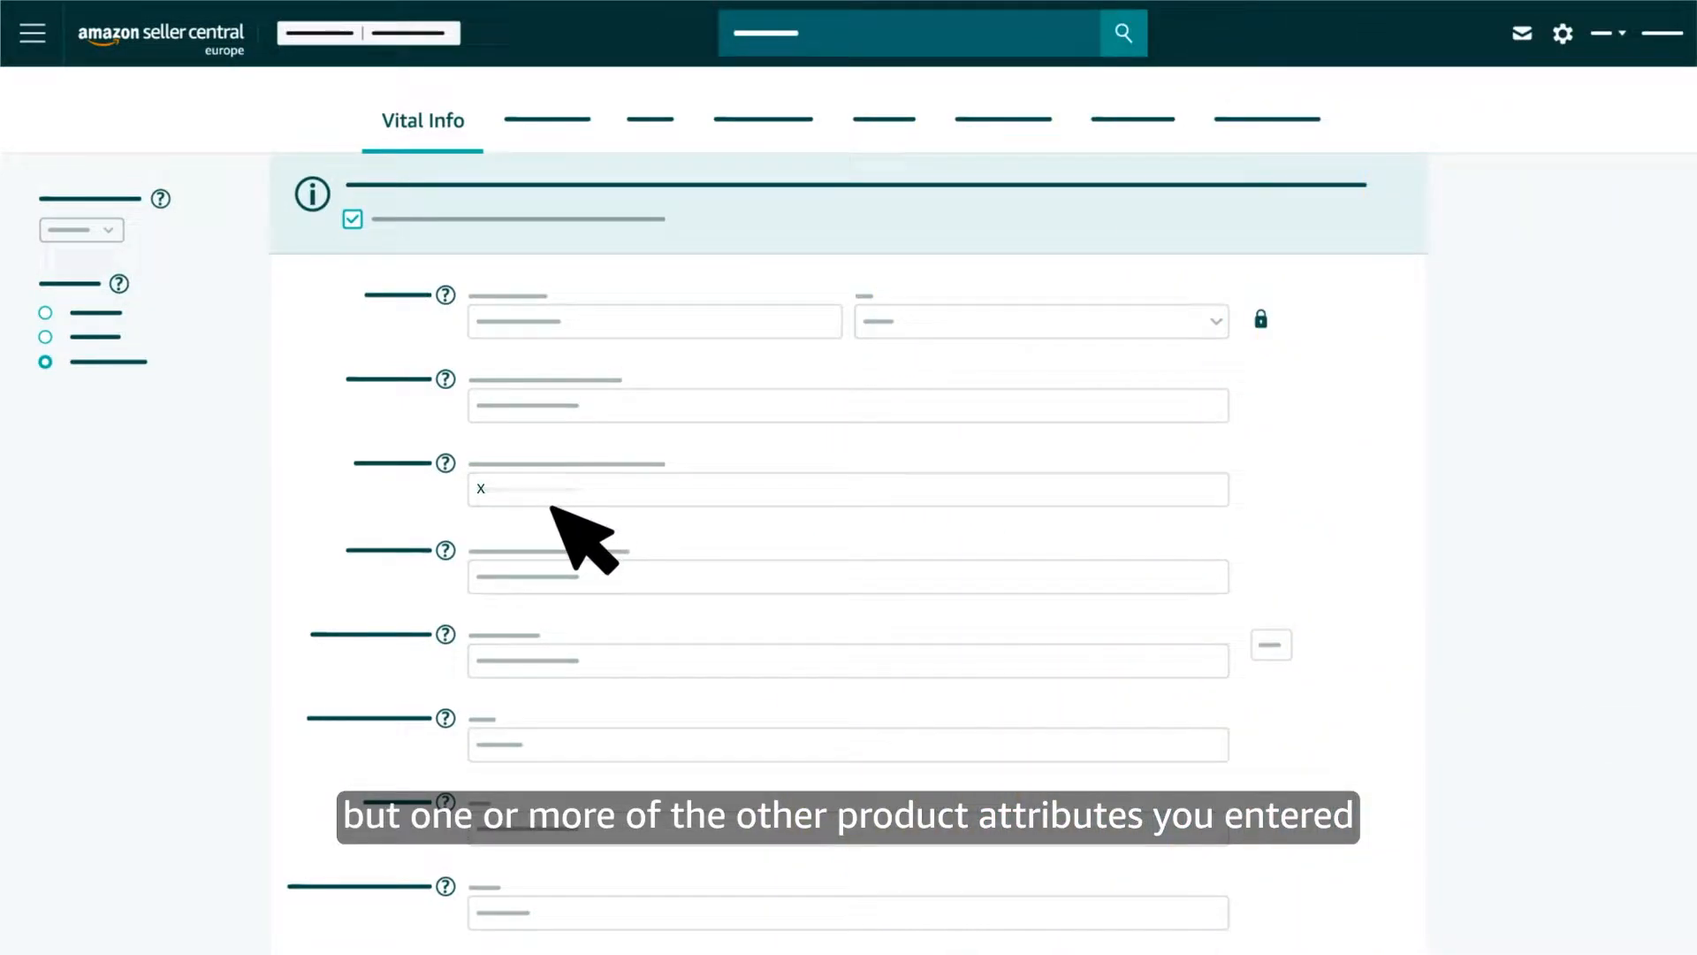
- Enter the attribute value 'YZ' on the listing's Vital Info form
type("YZ")
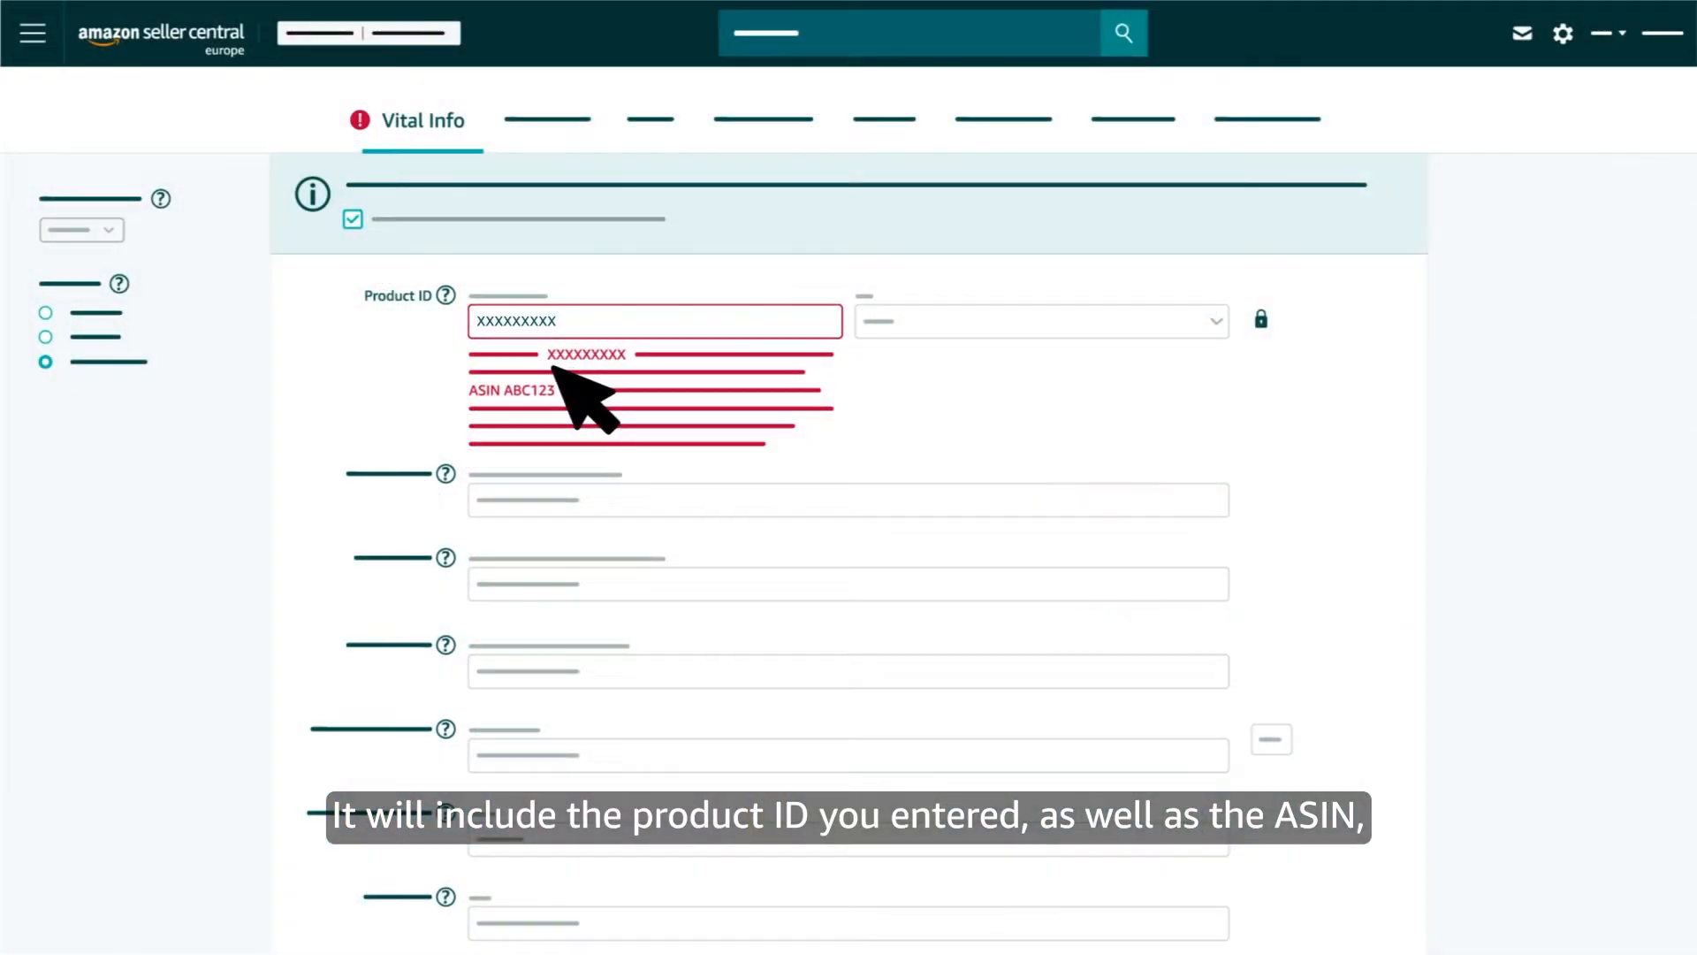
mouse_move(643, 406)
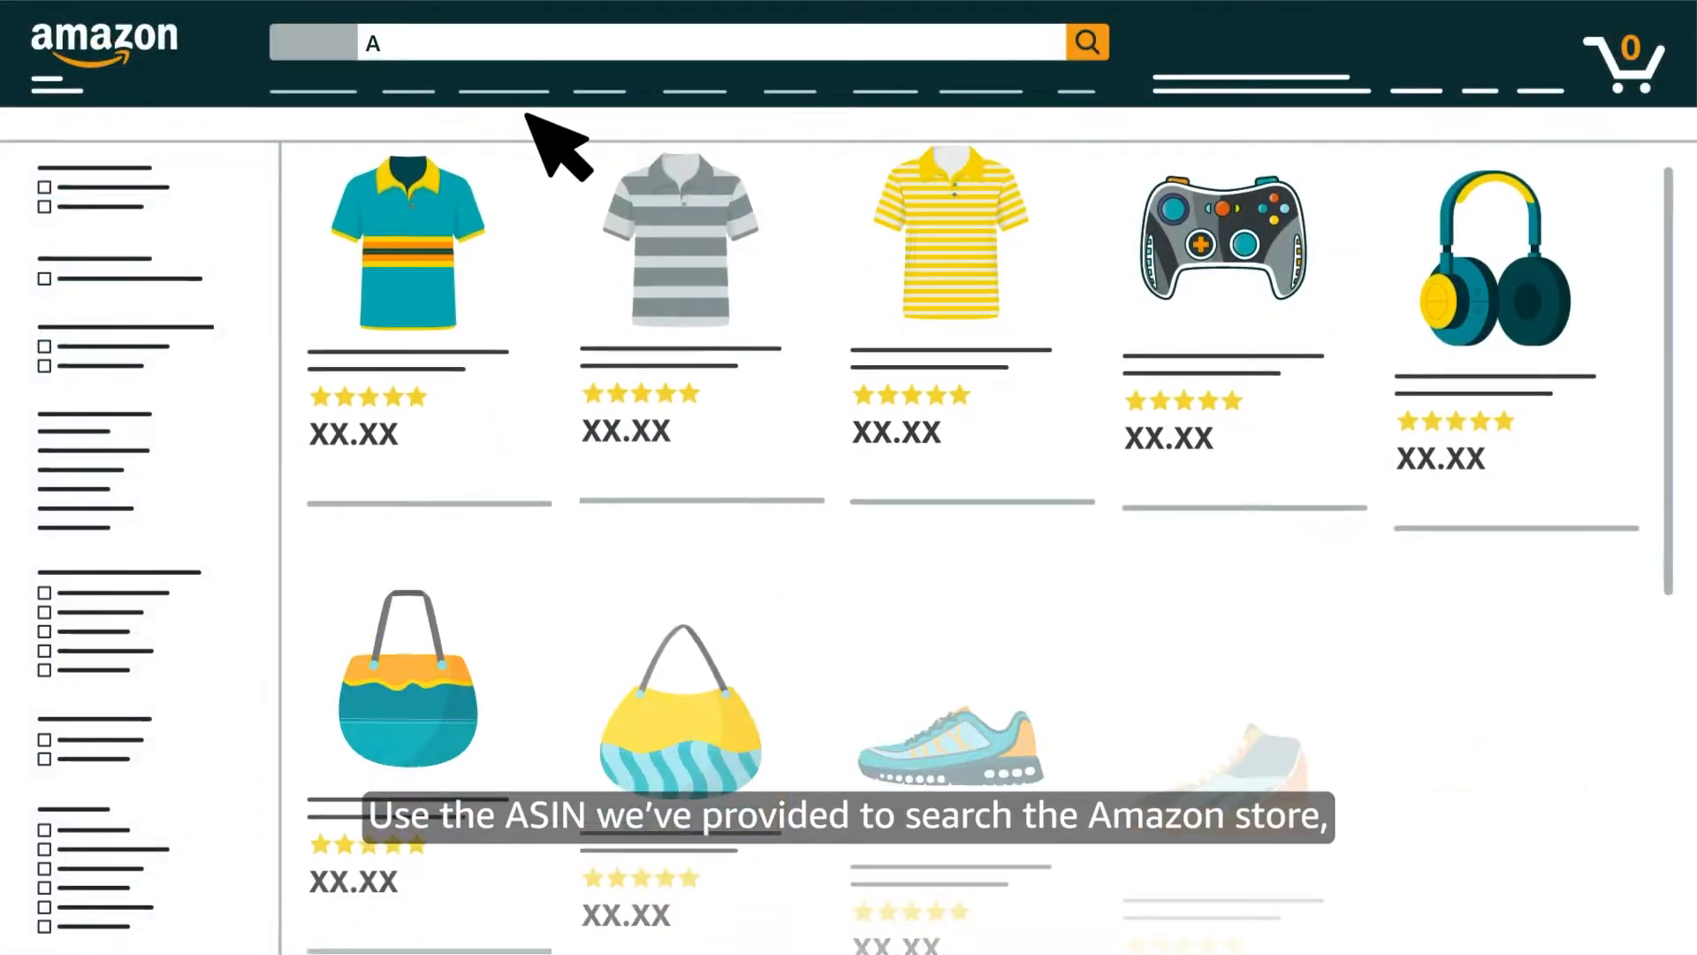
- Enter the suggested ASIN ABC123 in the store search and the Product ID field
type("BC123")
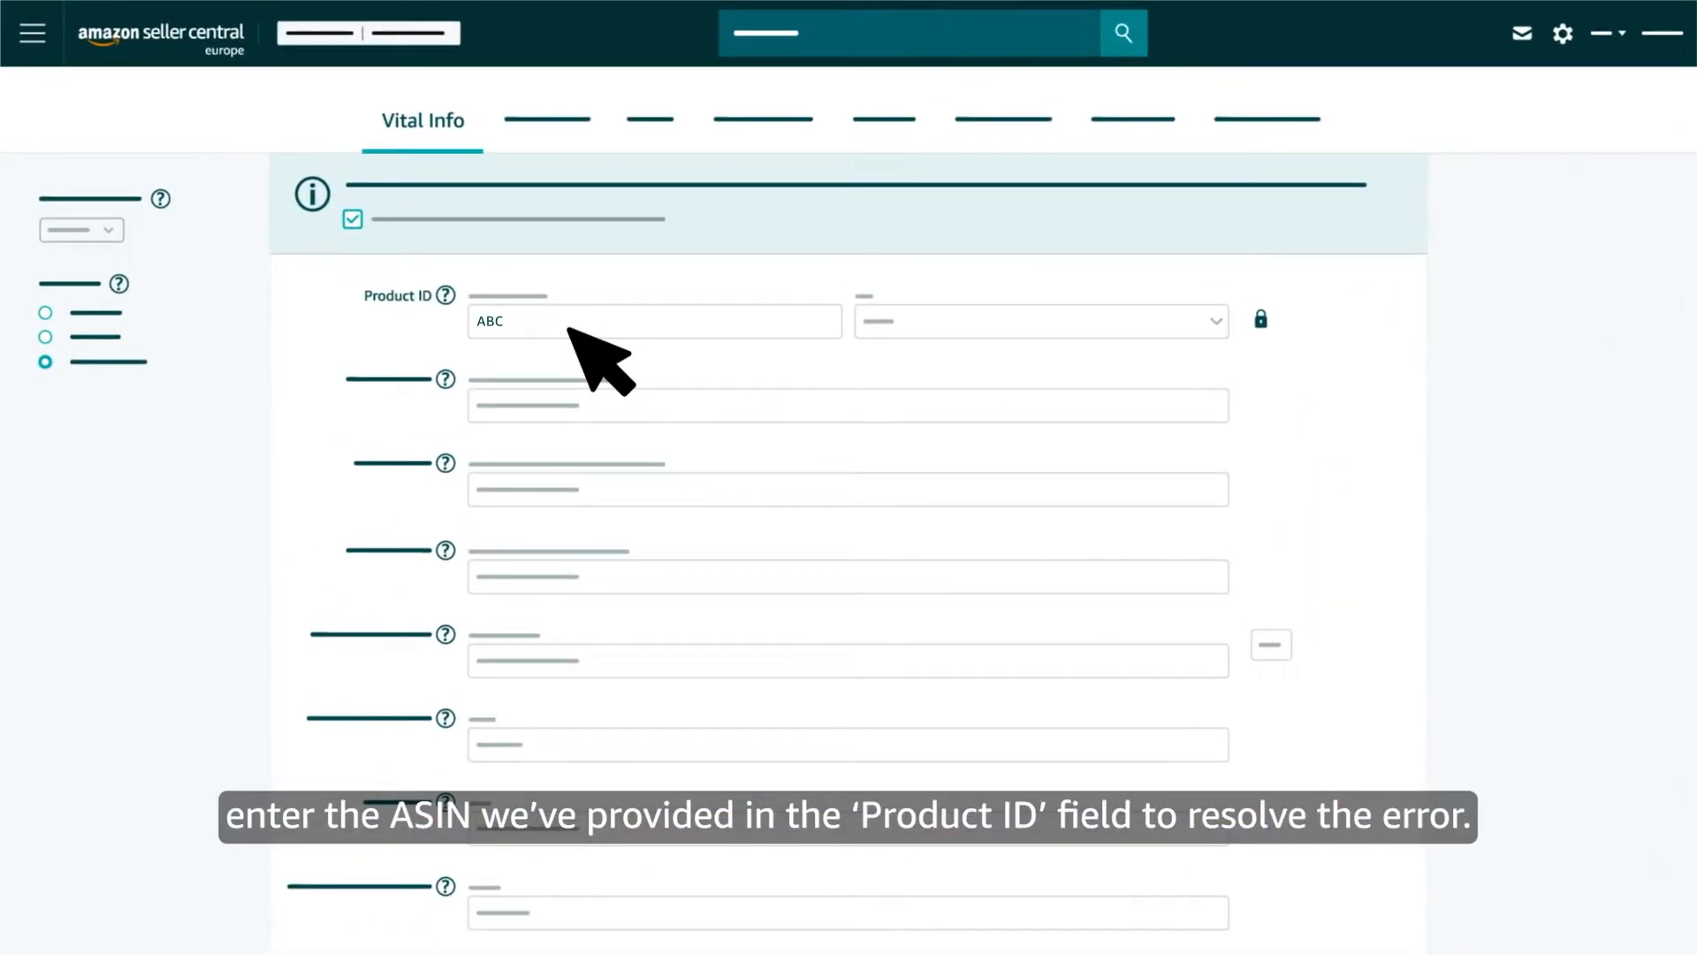
type("123")
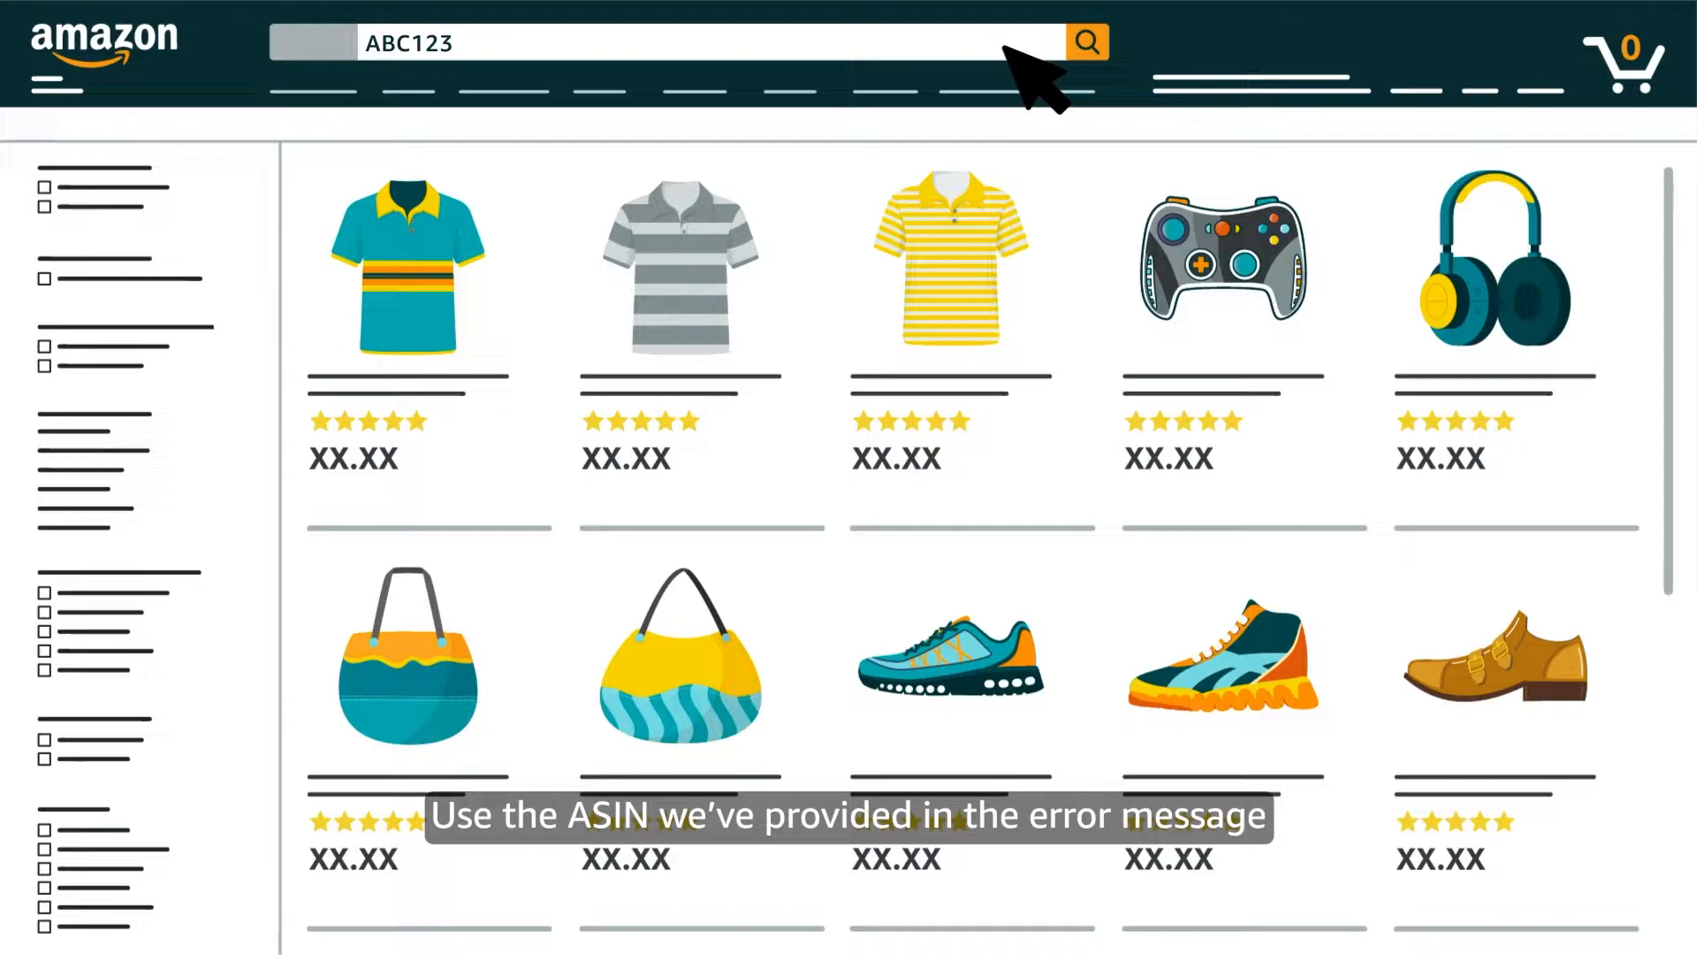
- Search the store for ASIN ABC123 and set the Brand Name to ABC
left_click(1219, 265)
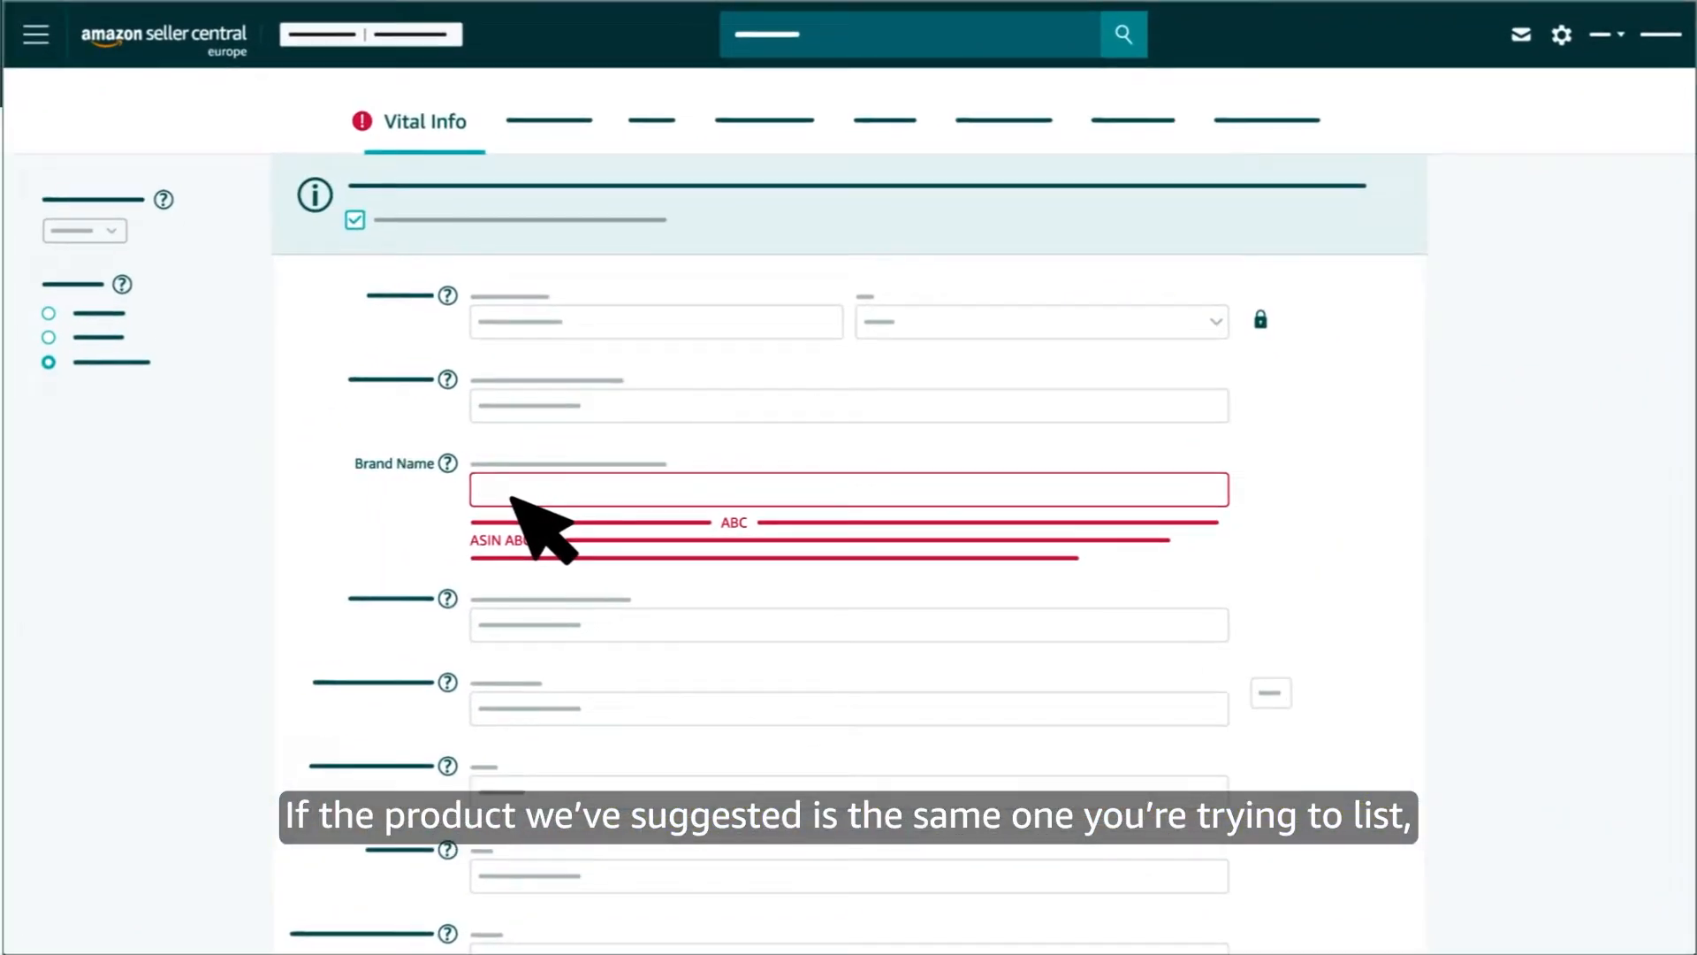
type("ABC")
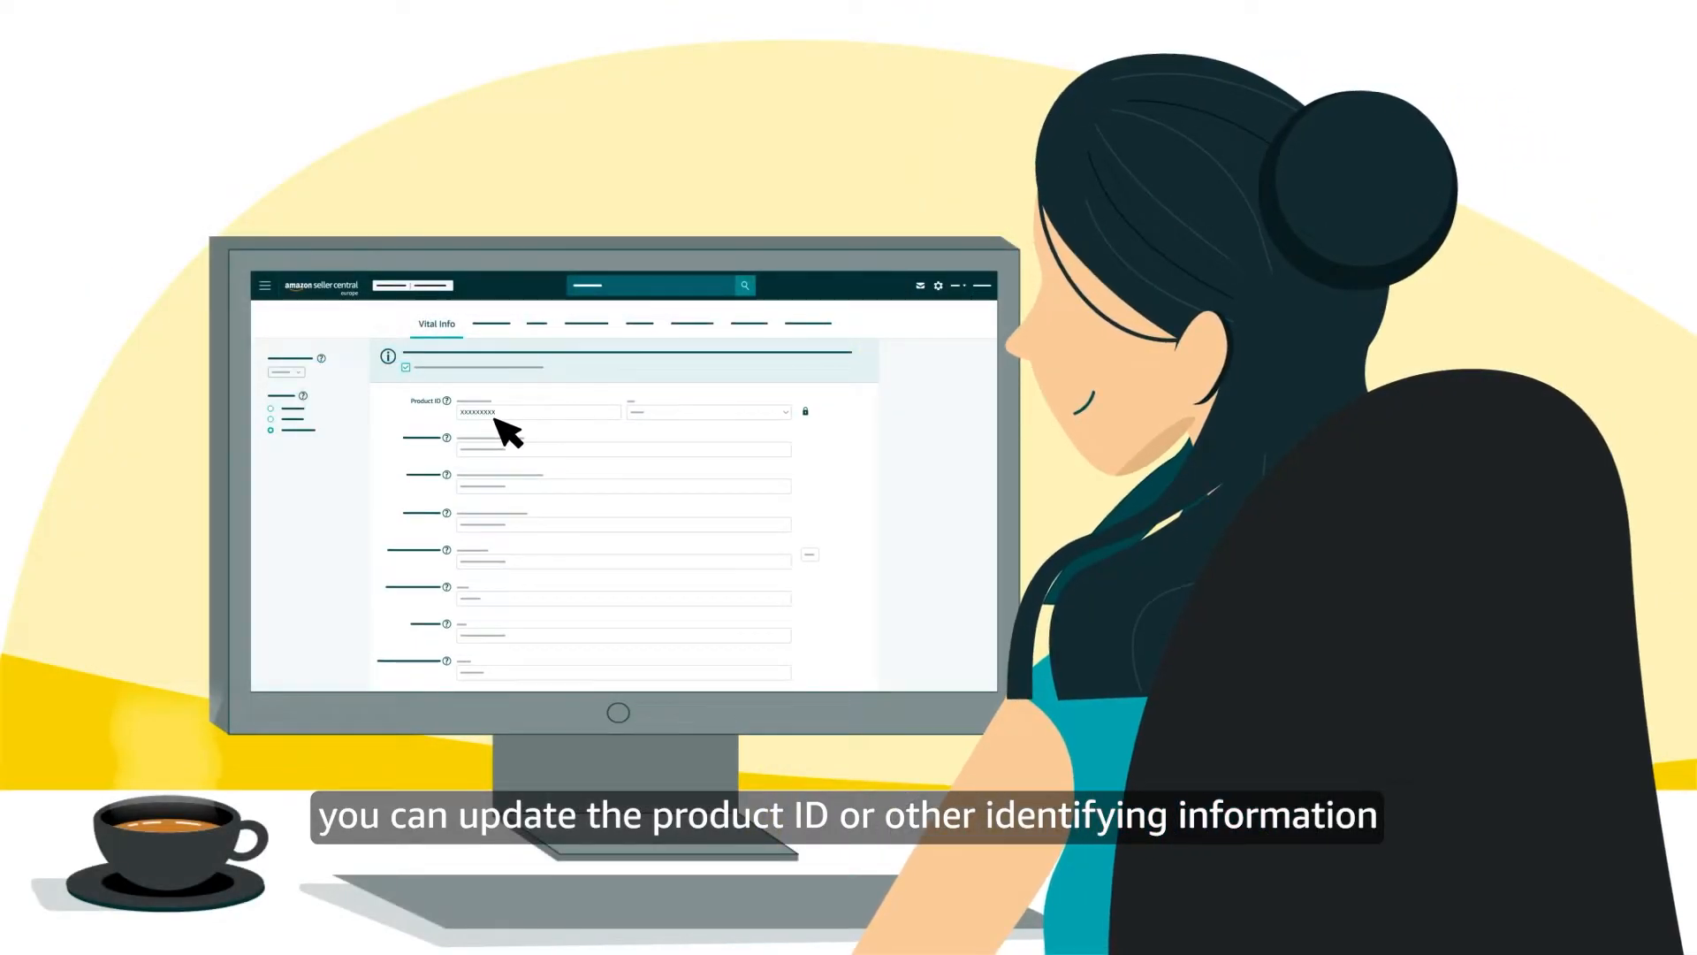
mouse_move(466, 539)
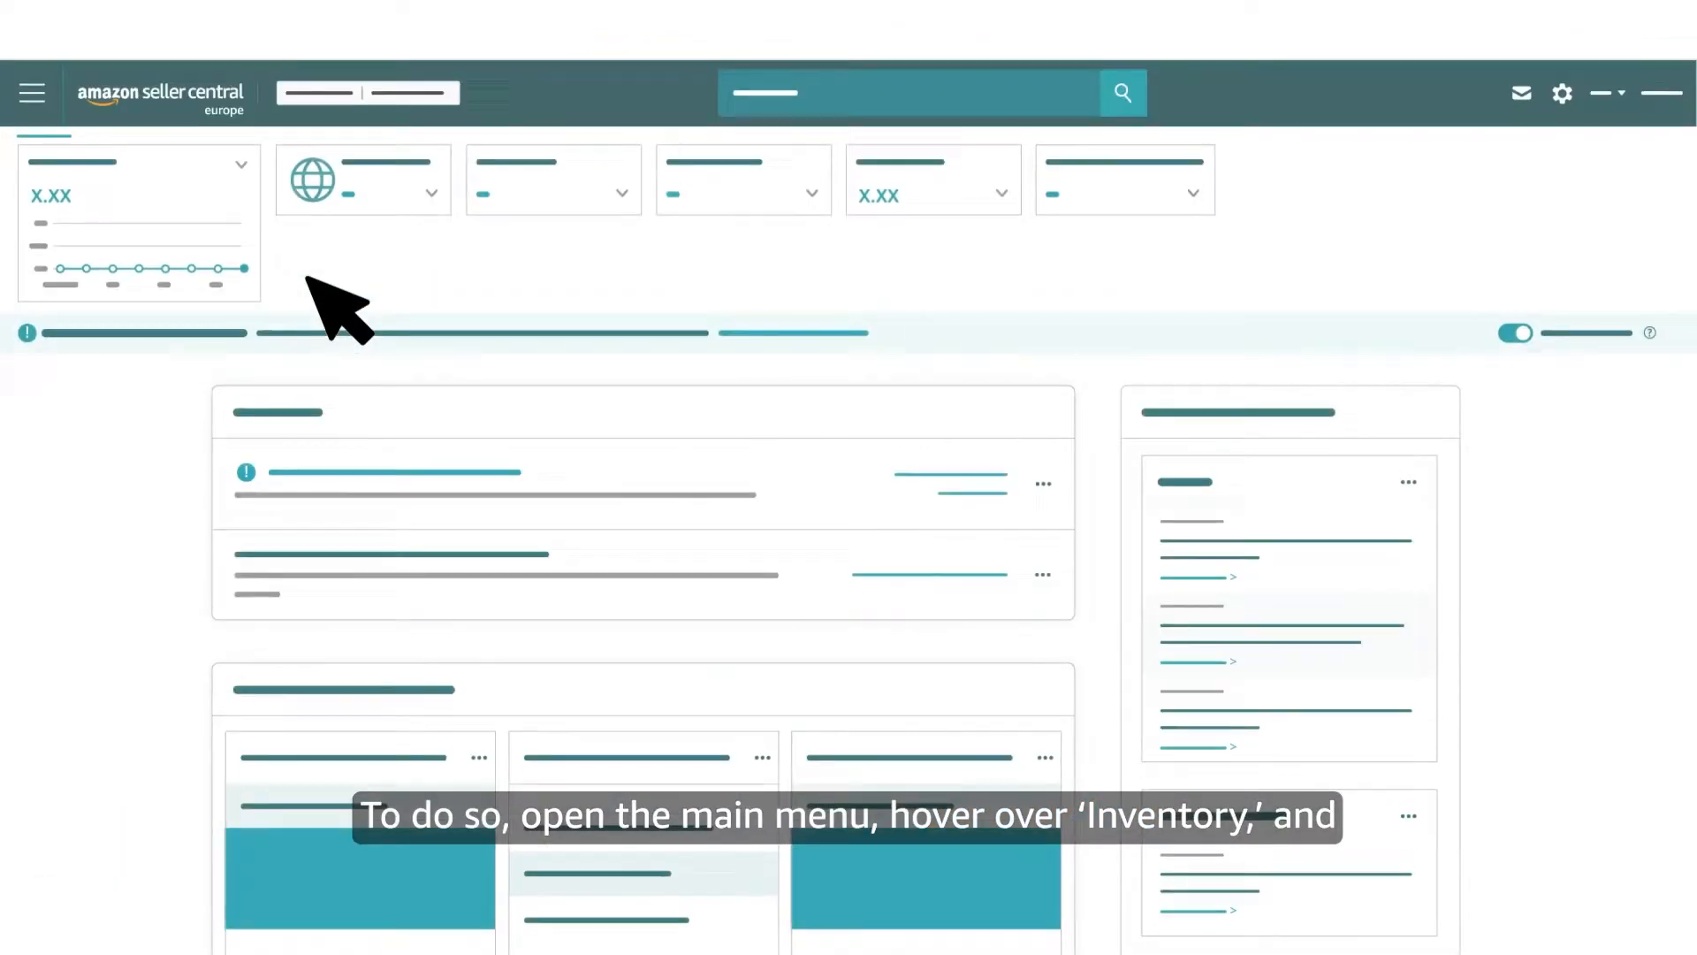
- Reach Fix Your Products via Manage All Inventory's suppressed and inactive listings
left_click(32, 93)
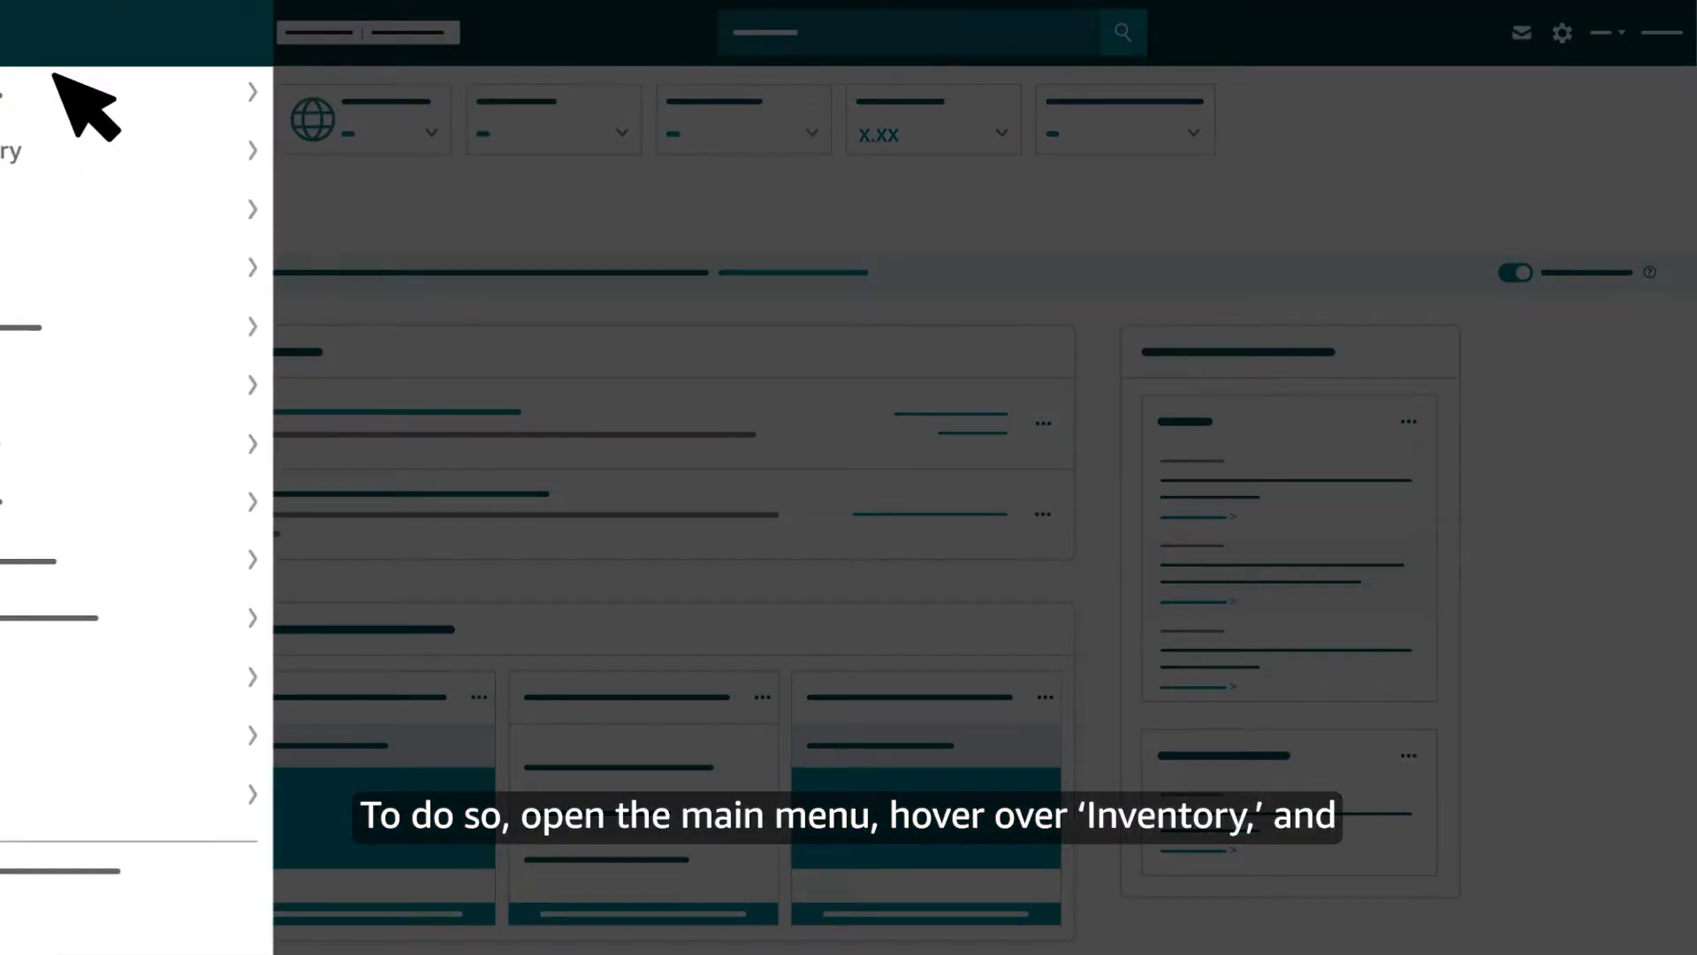
mouse_move(76, 150)
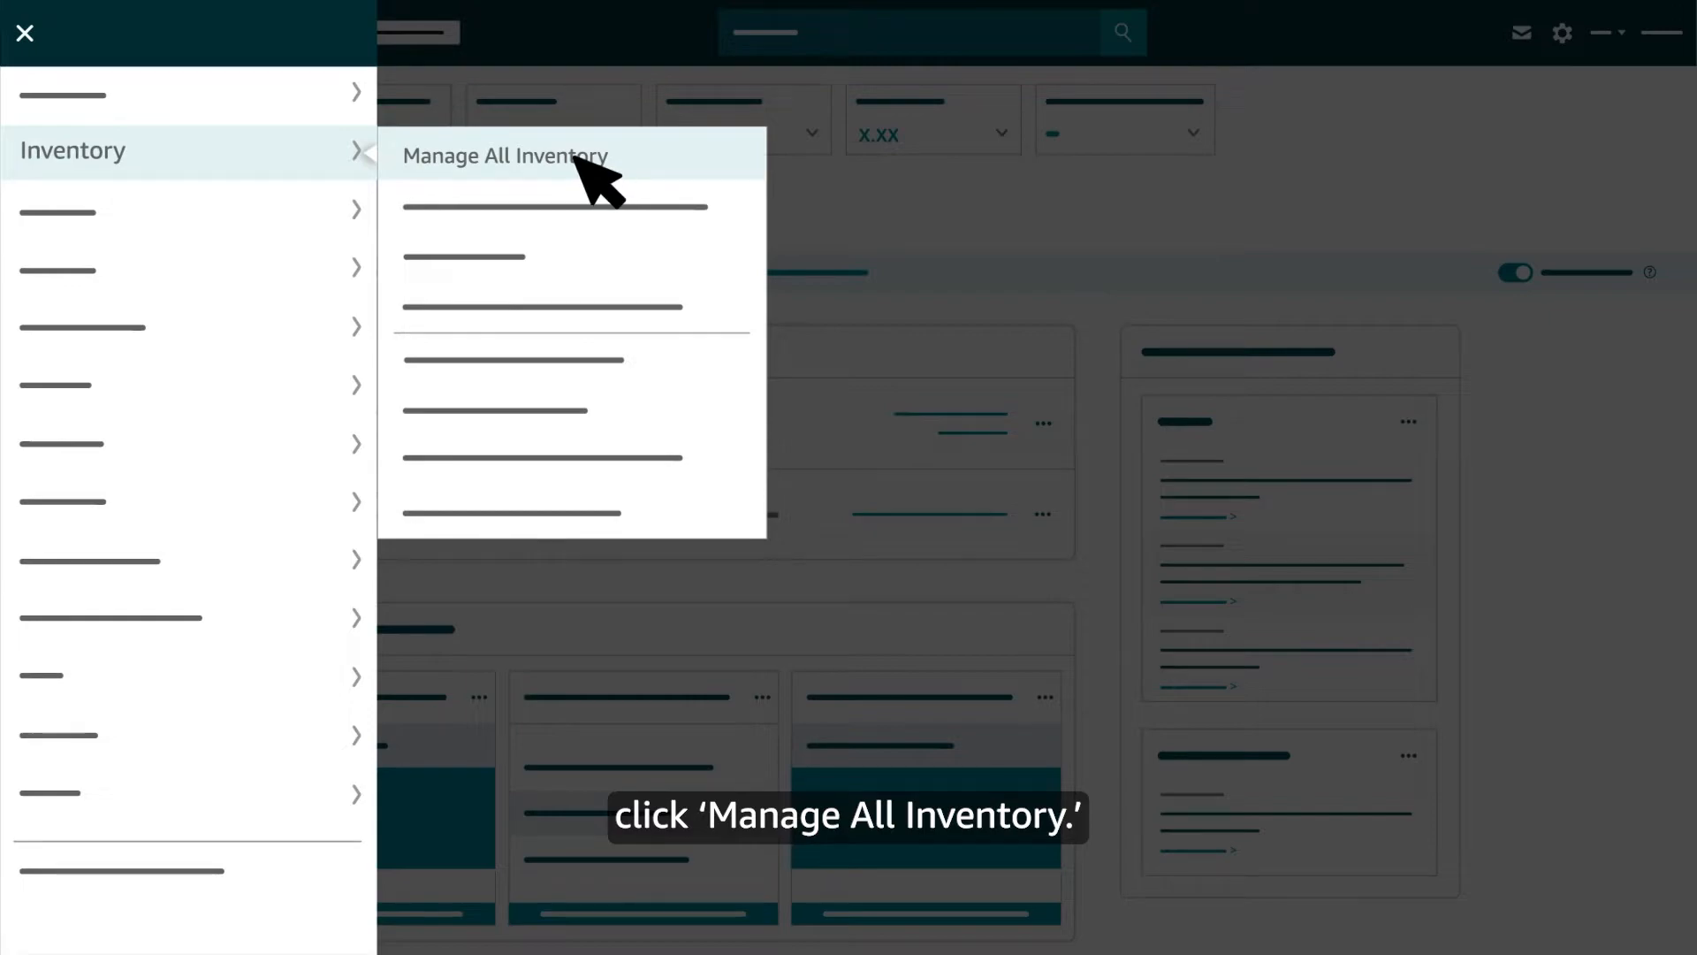
left_click(504, 155)
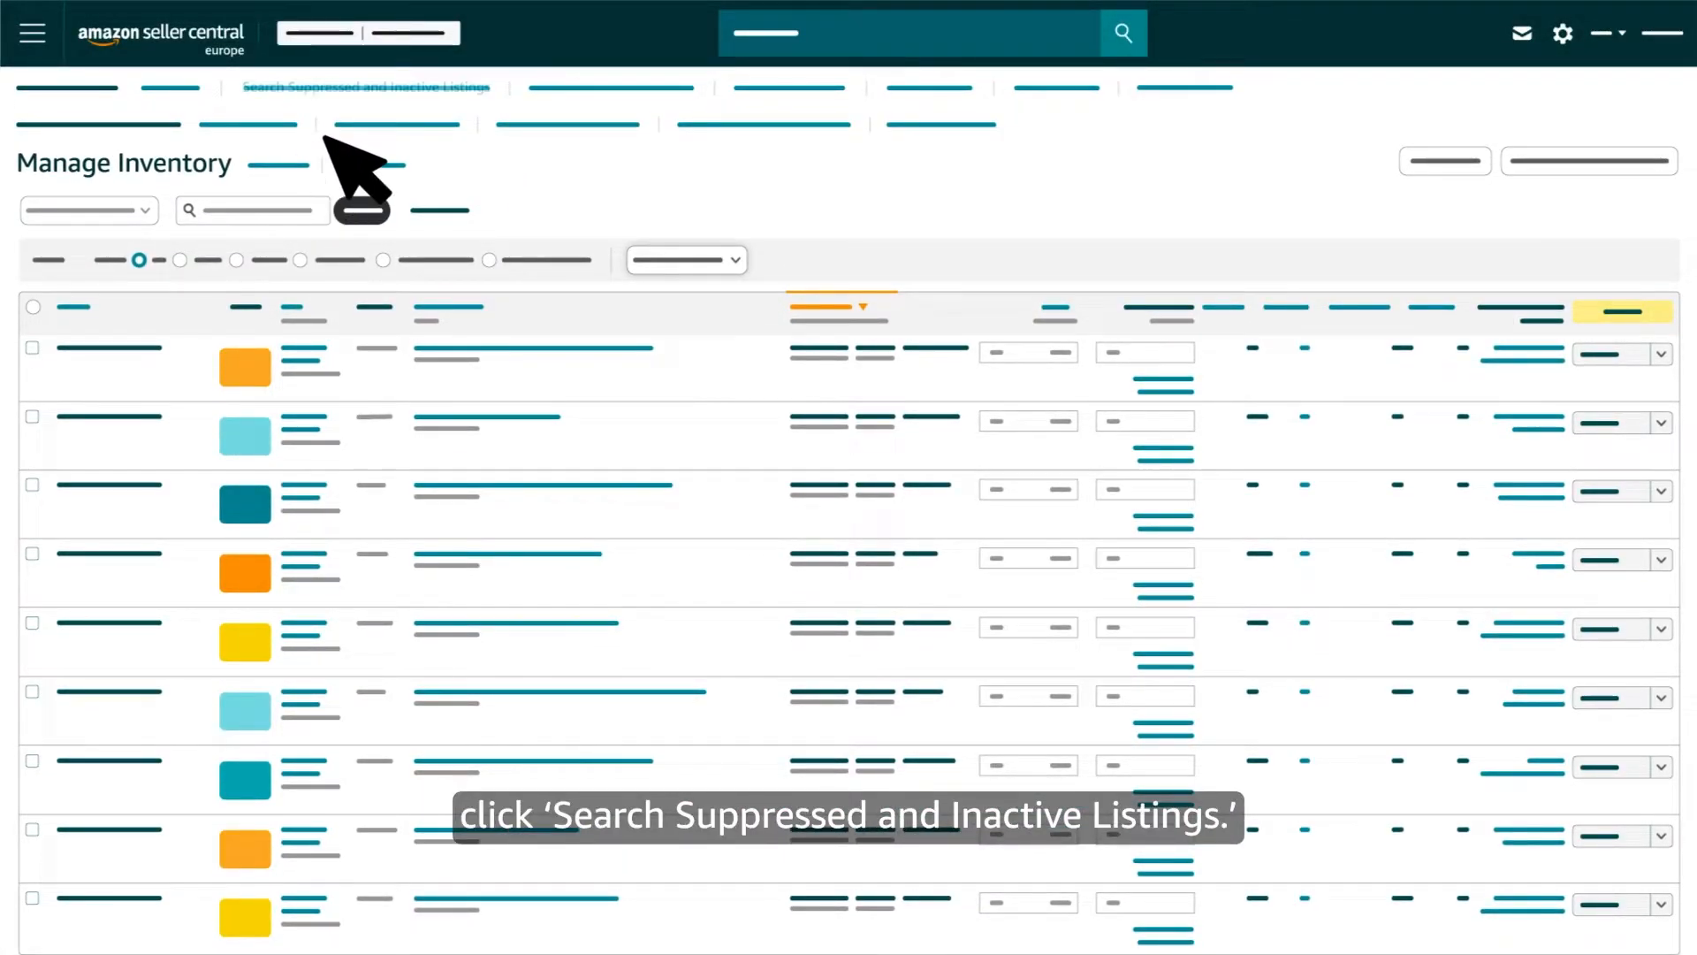
mouse_move(412, 103)
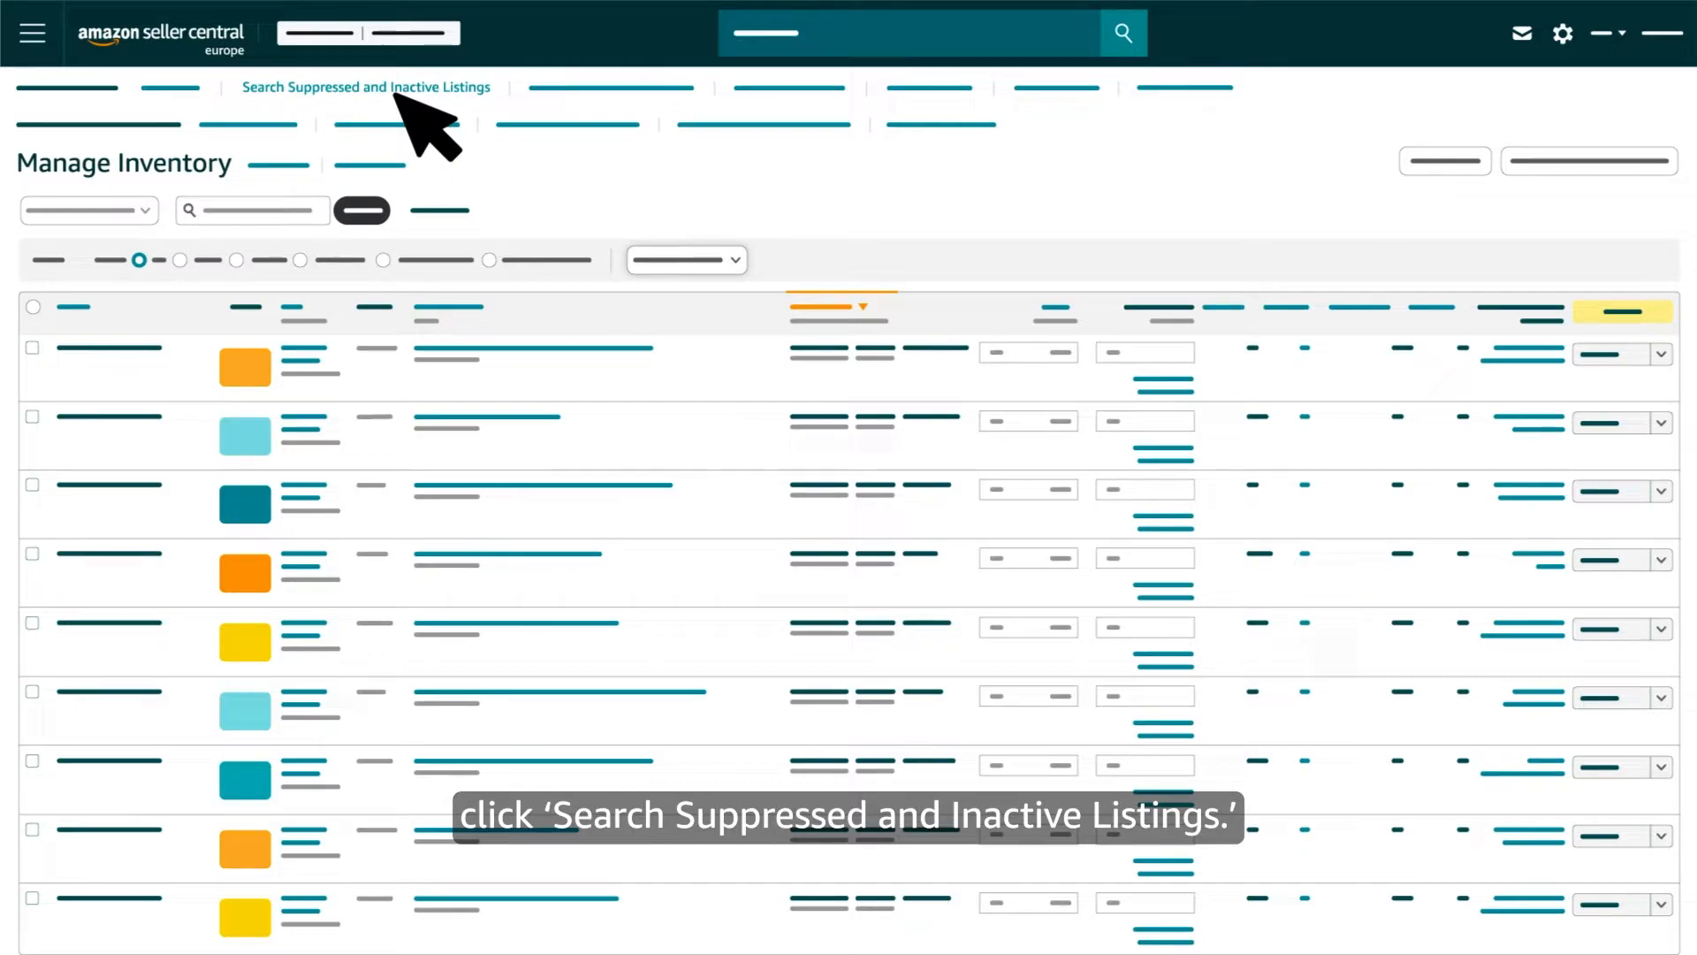
left_click(366, 88)
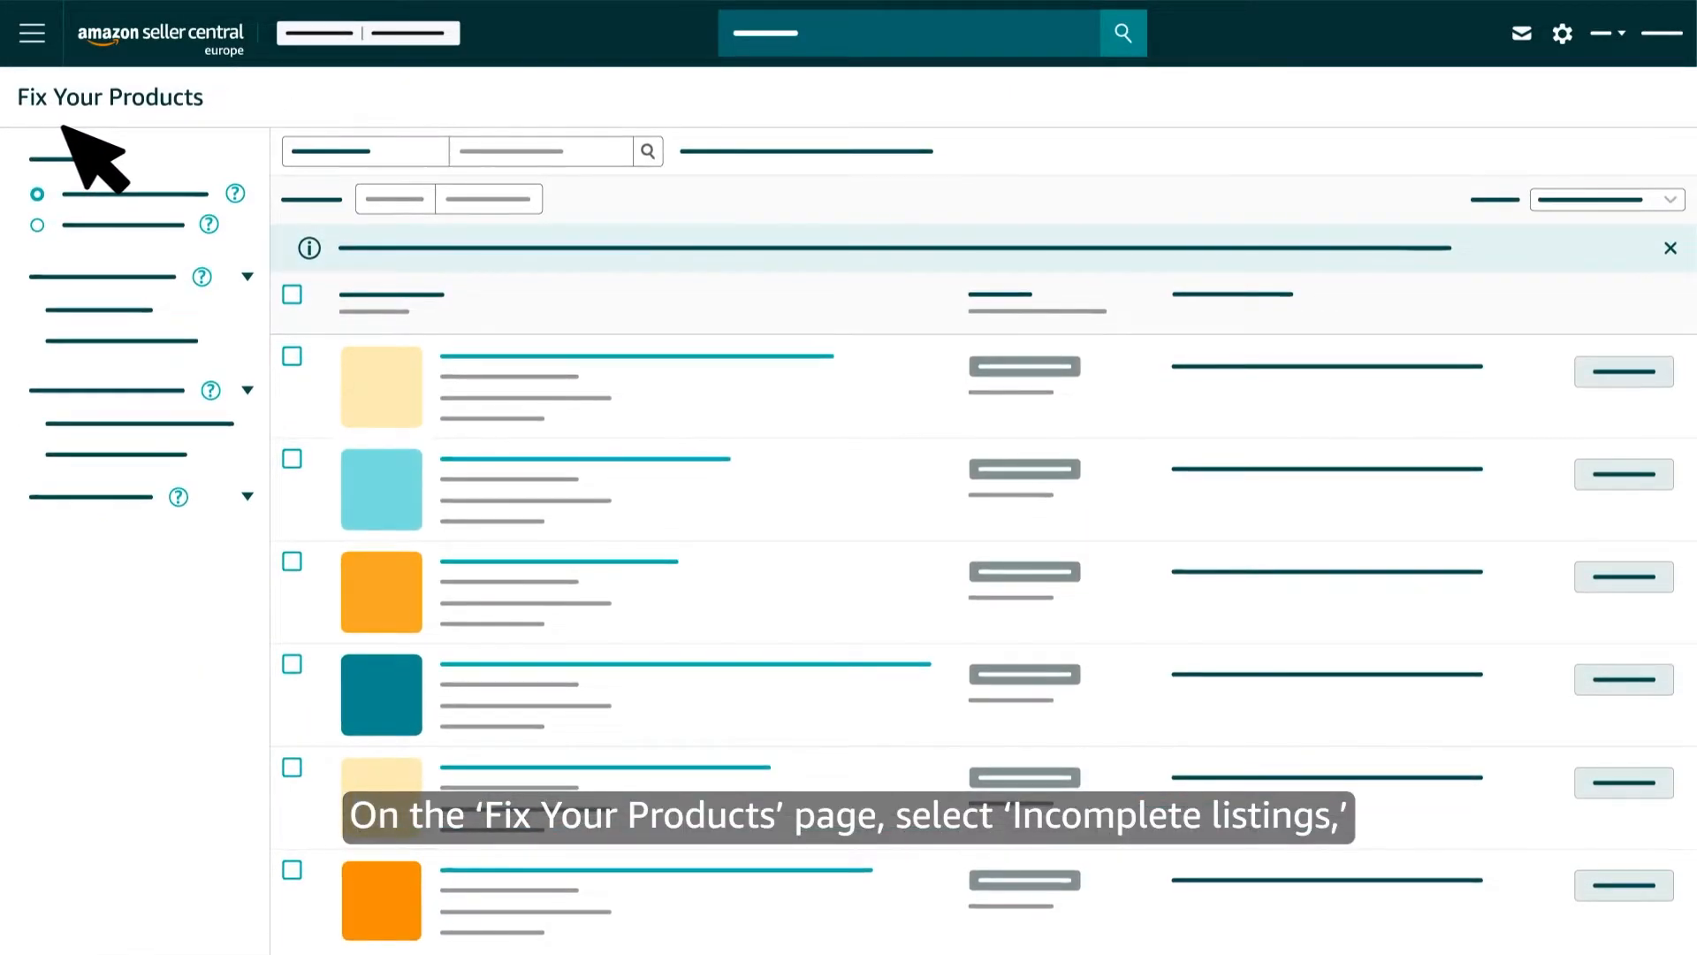
- Filter incomplete listings, search product 'XXXXXXXXX', and save its corrected product name
left_click(37, 225)
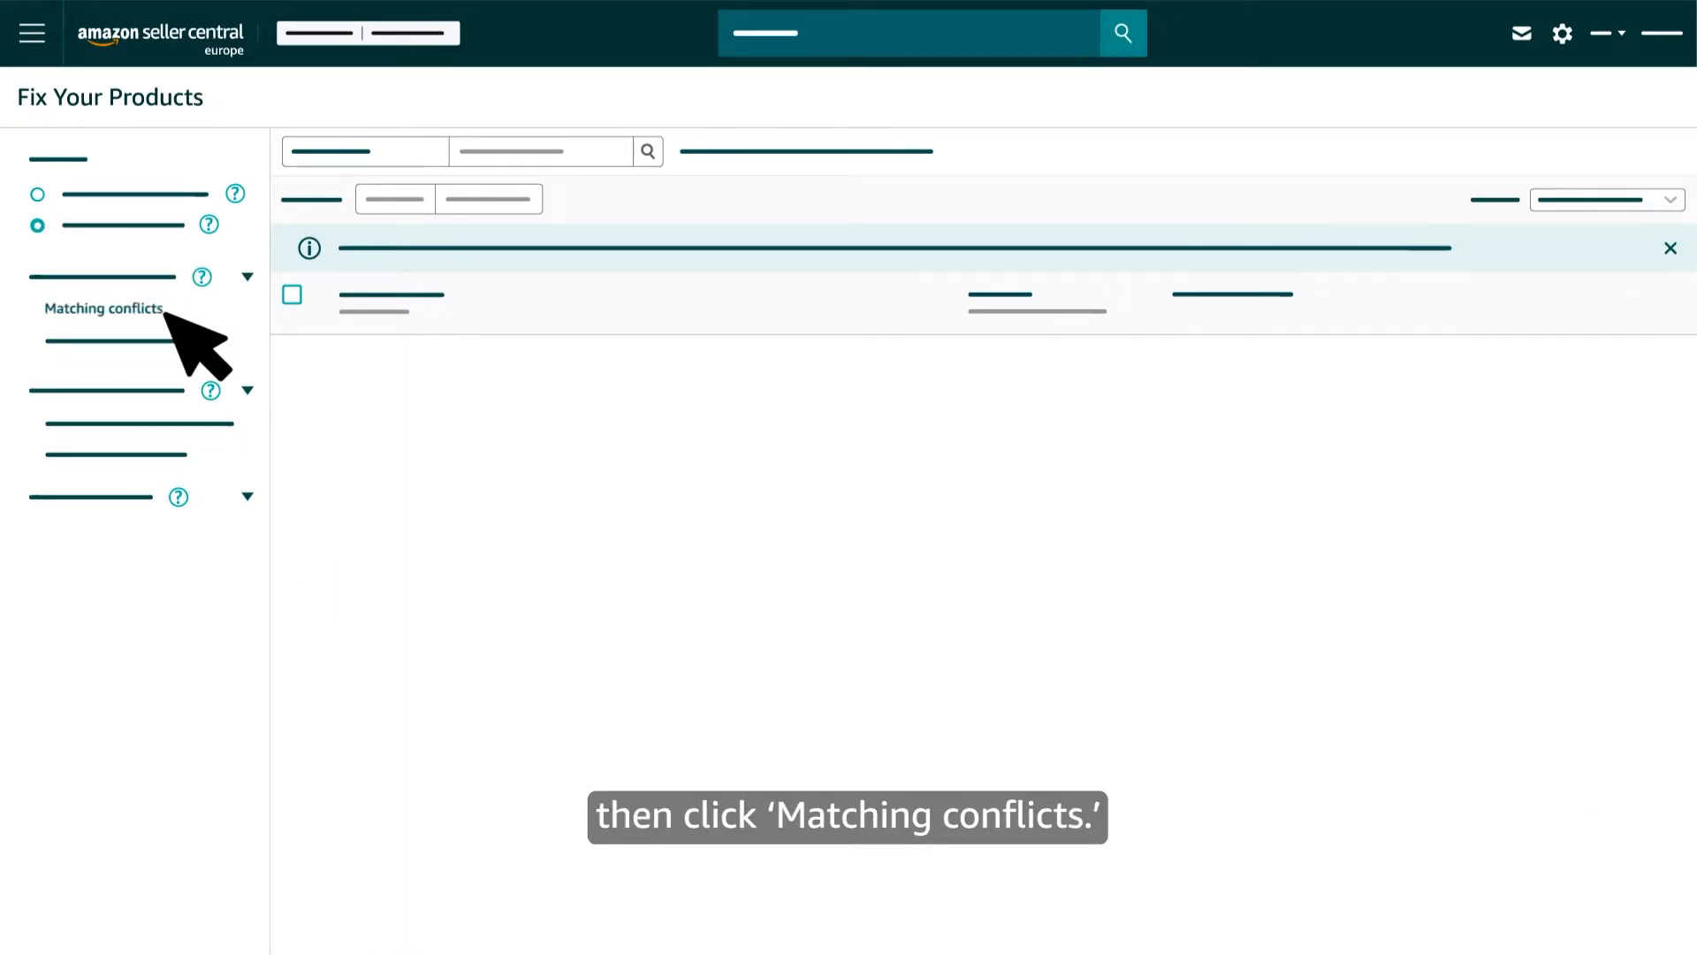
type("XXXXXXXXX")
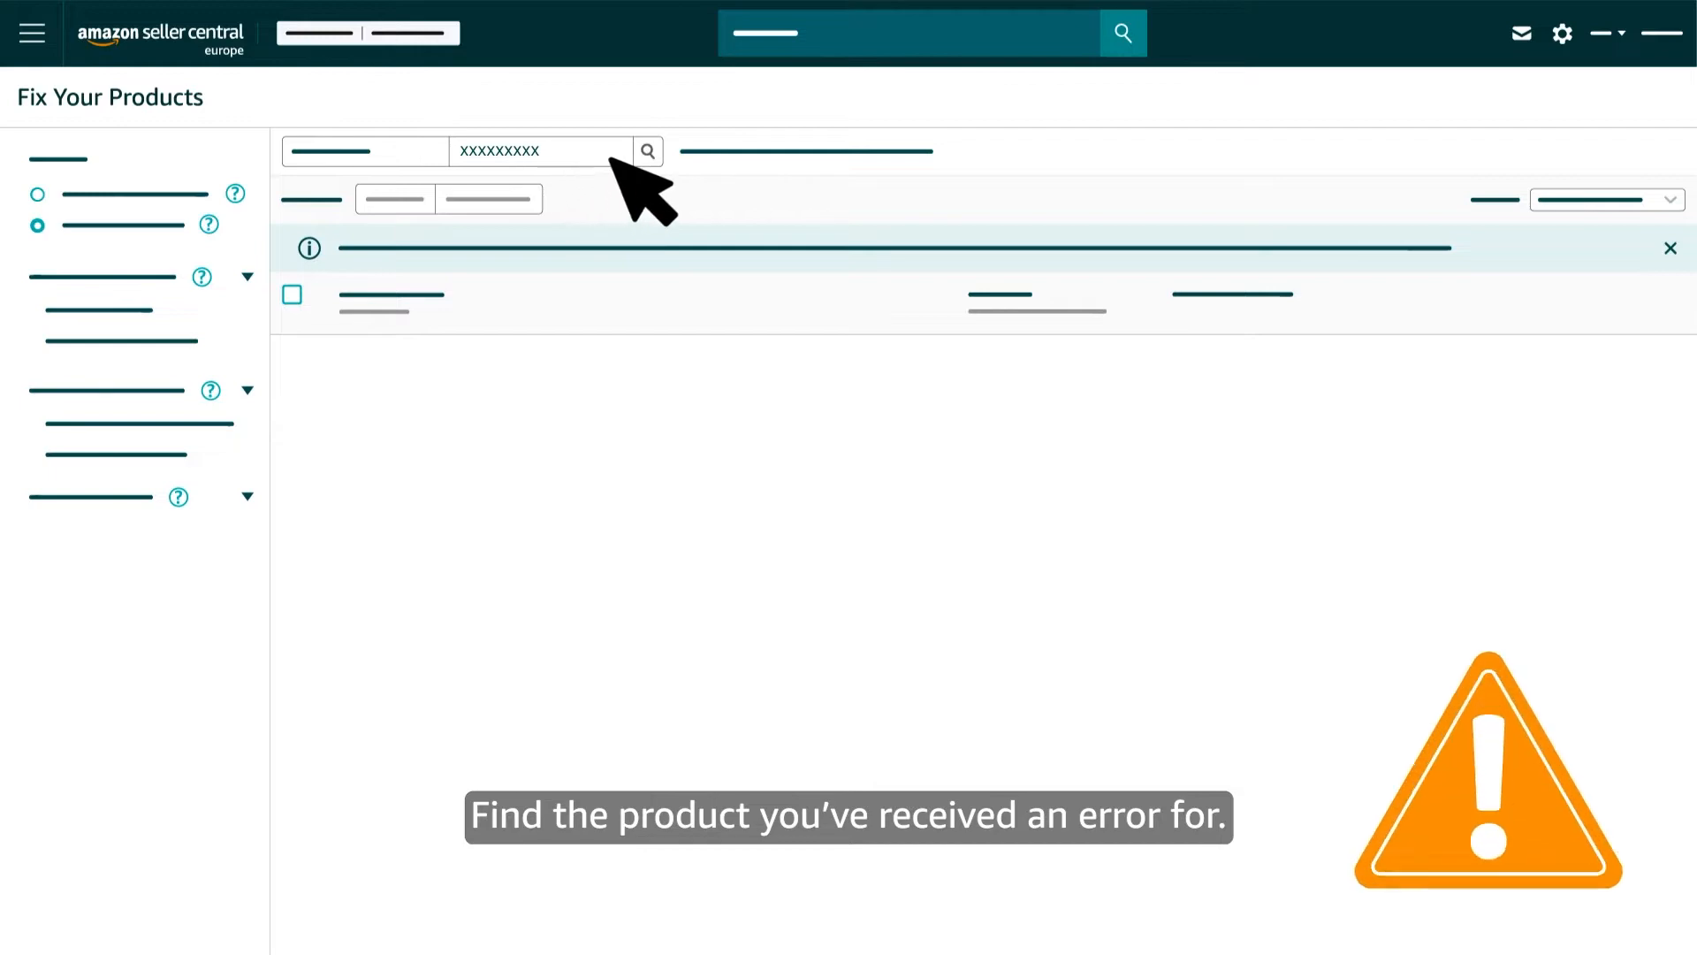
left_click(647, 150)
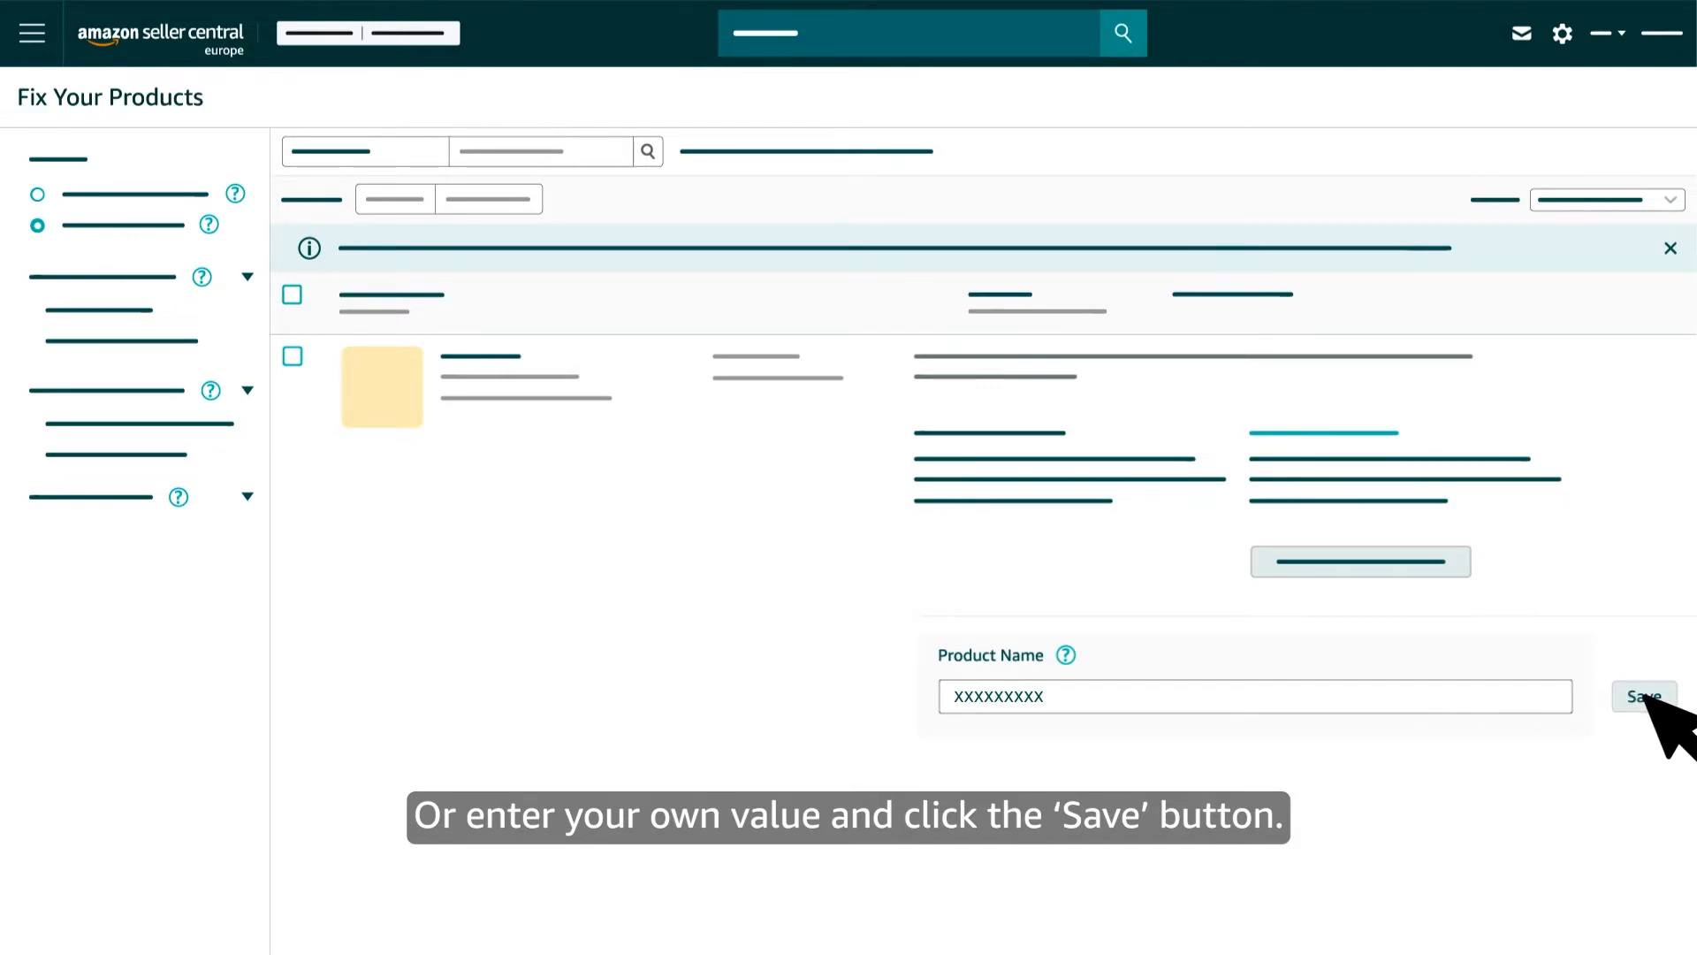
left_click(1644, 697)
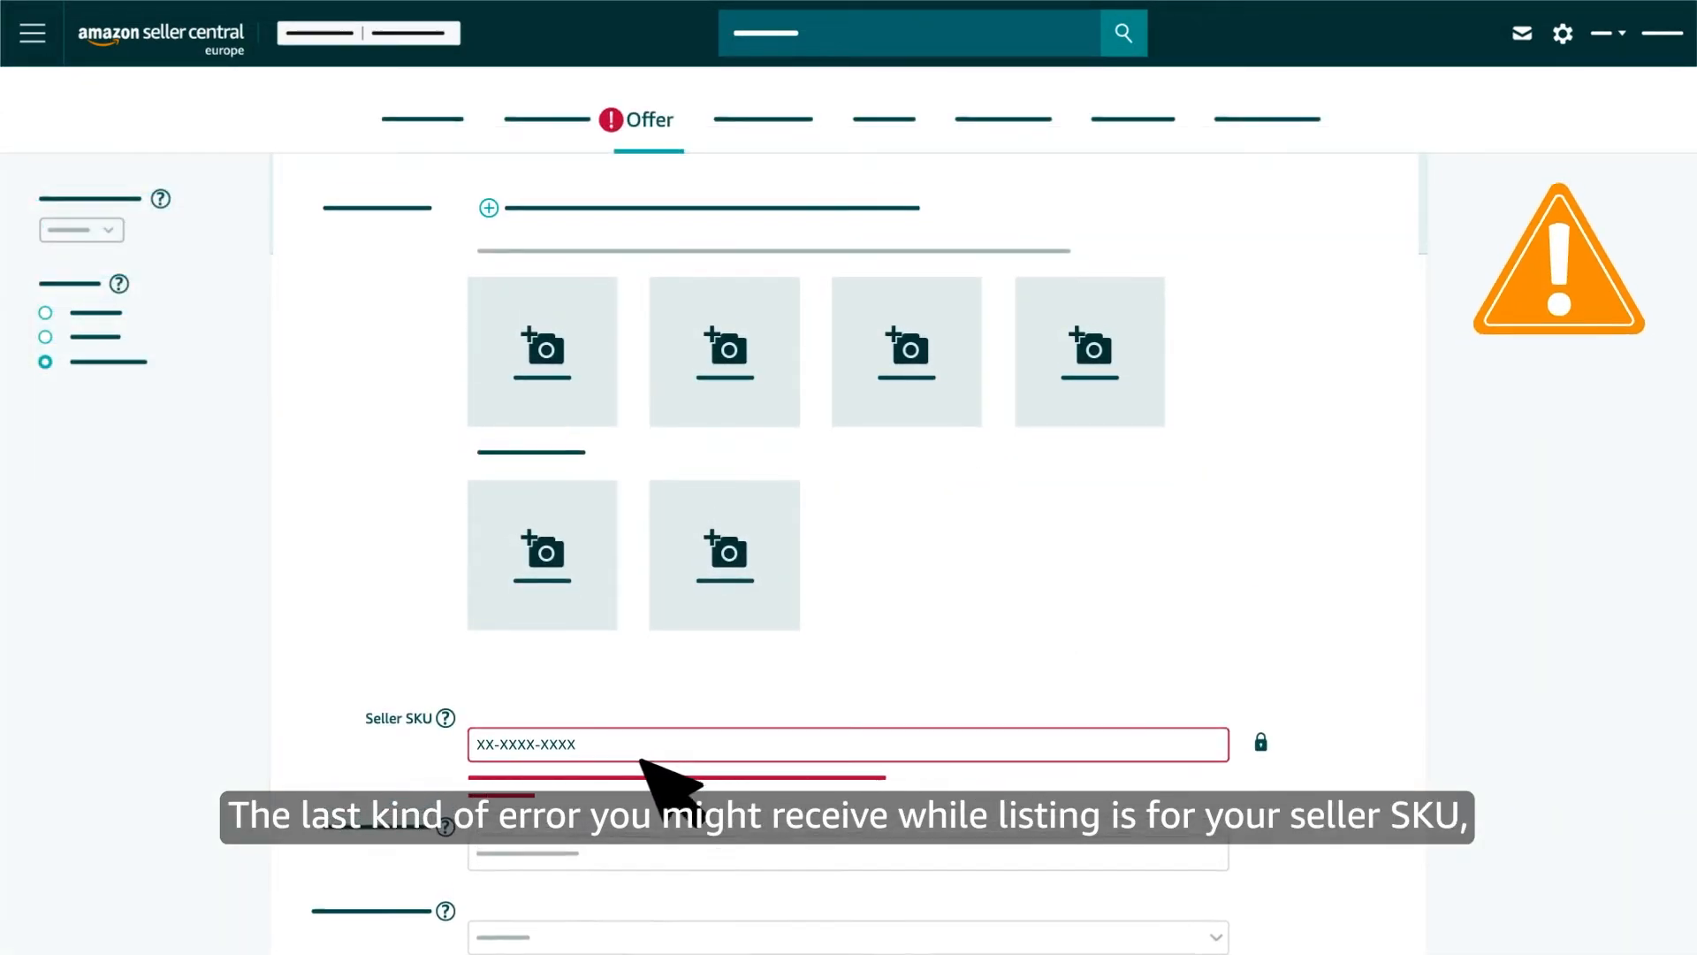